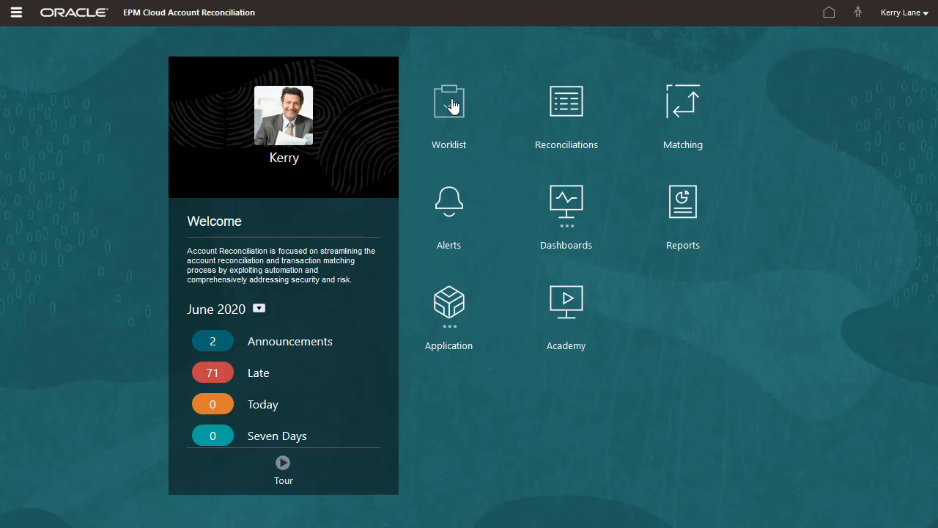
Show all worklist items instead of only my role's, filtered to Assets account type
click(448, 103)
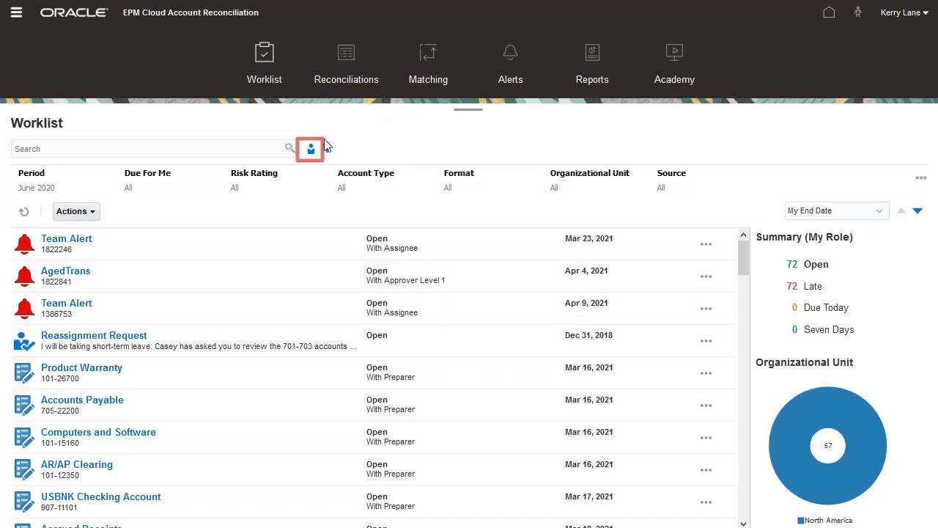
click(310, 149)
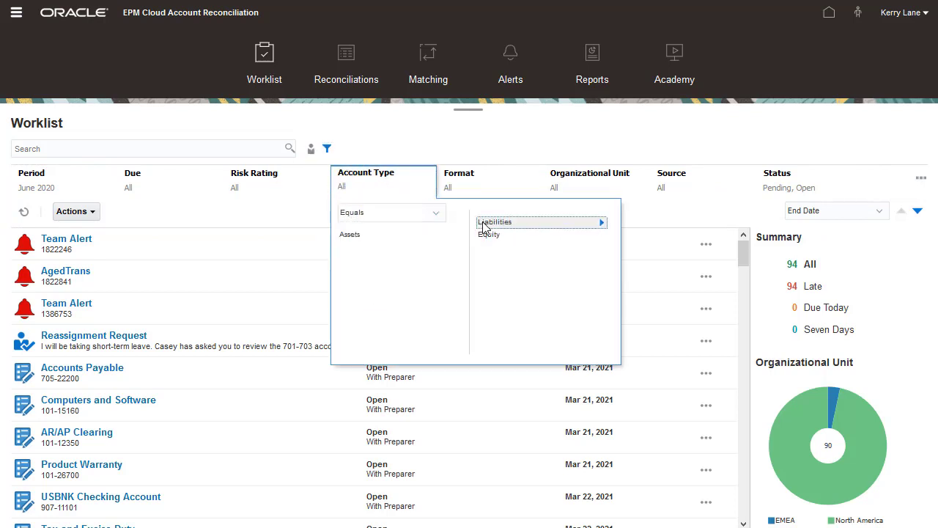
click(349, 235)
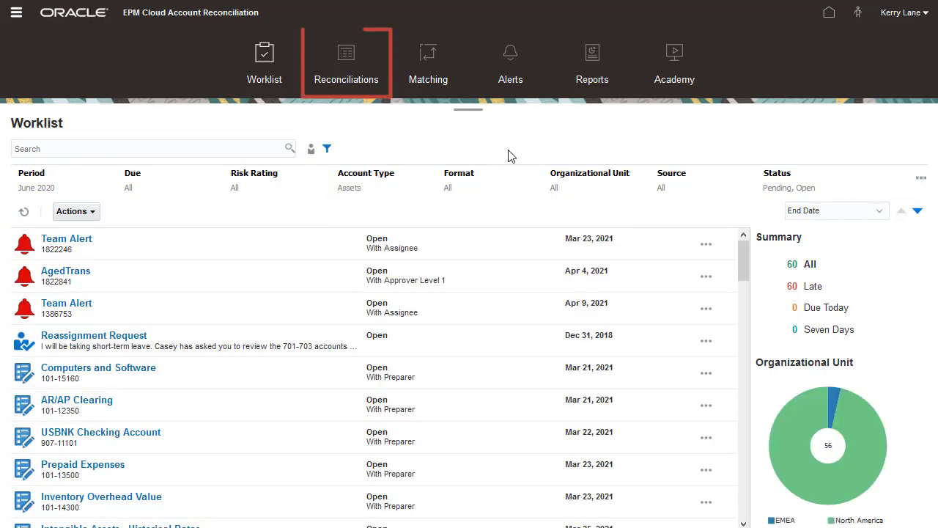
Apply the saved My Open High Risk Accounts list to the Reconciliations view
click(346, 53)
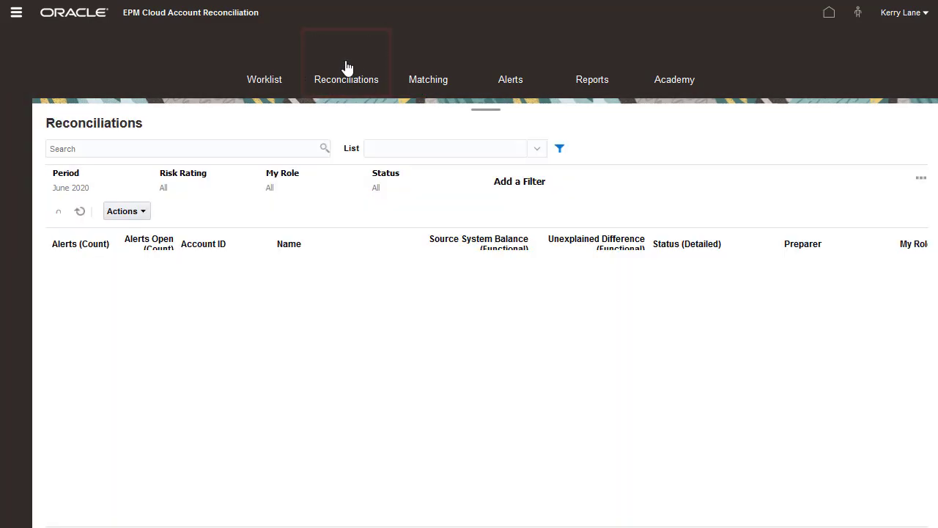
click(346, 61)
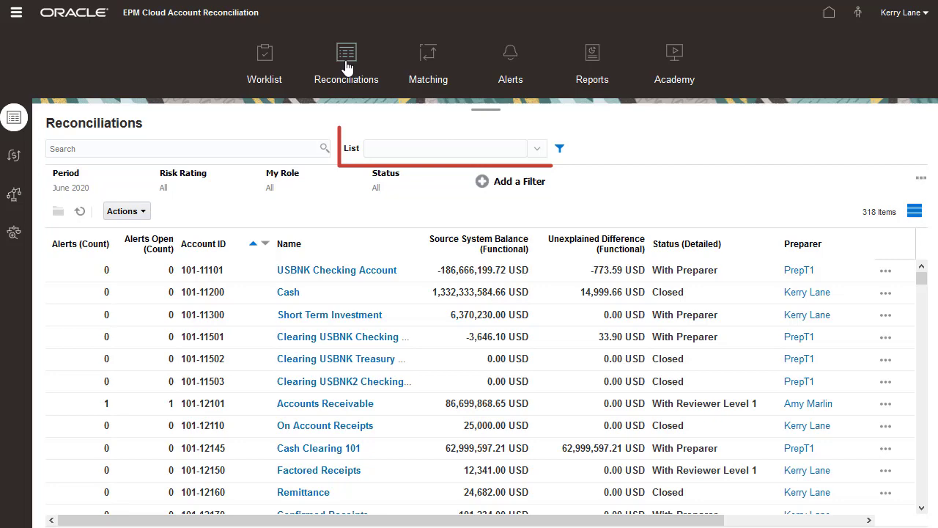
click(537, 148)
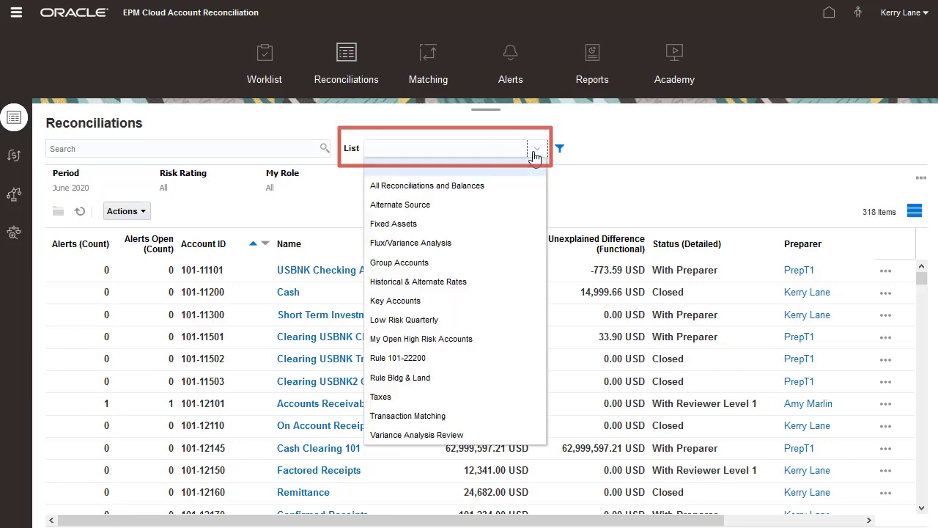
click(422, 338)
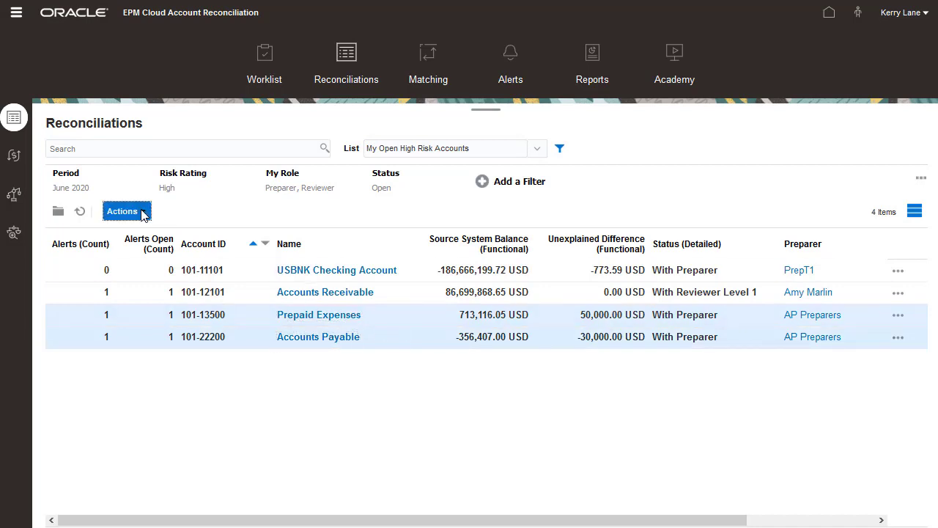
click(126, 211)
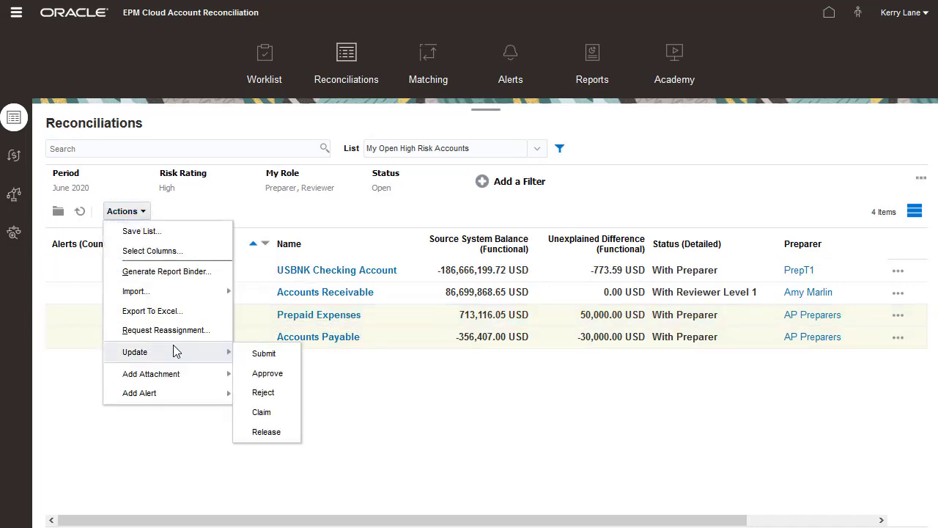
click(260, 412)
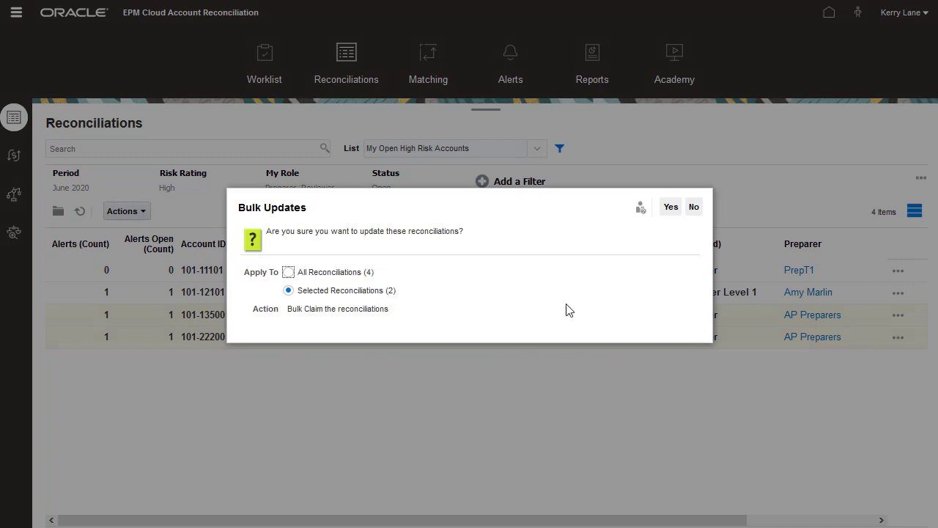
click(670, 205)
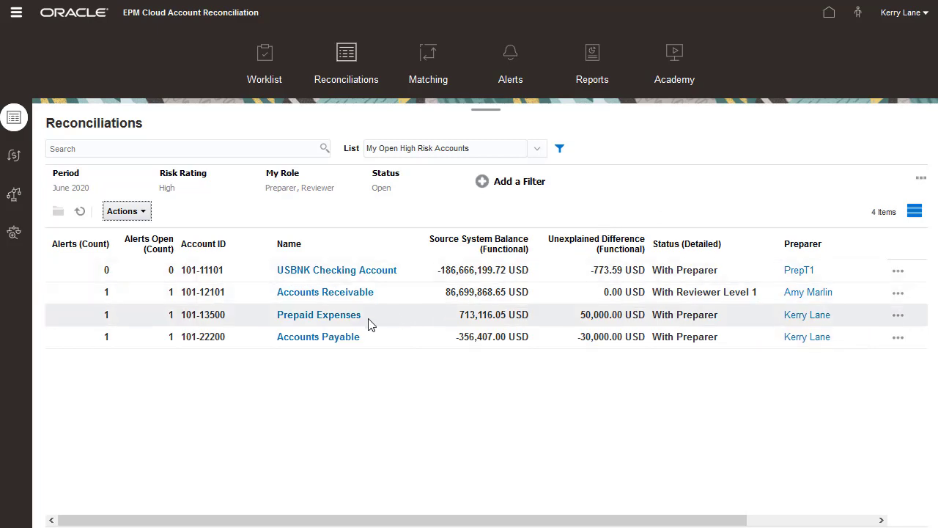
click(318, 313)
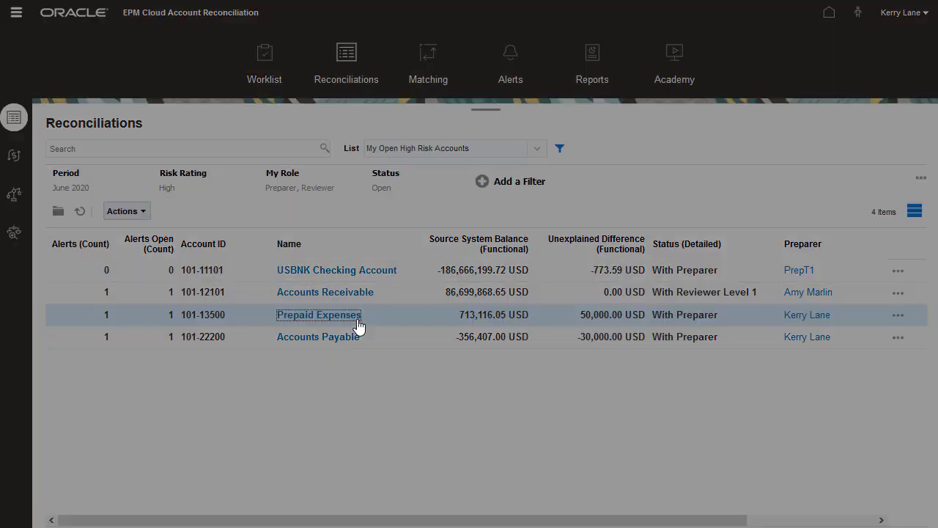
Review the Prepaid Expenses balance summary and its 50,000 USD unexplained difference
click(318, 314)
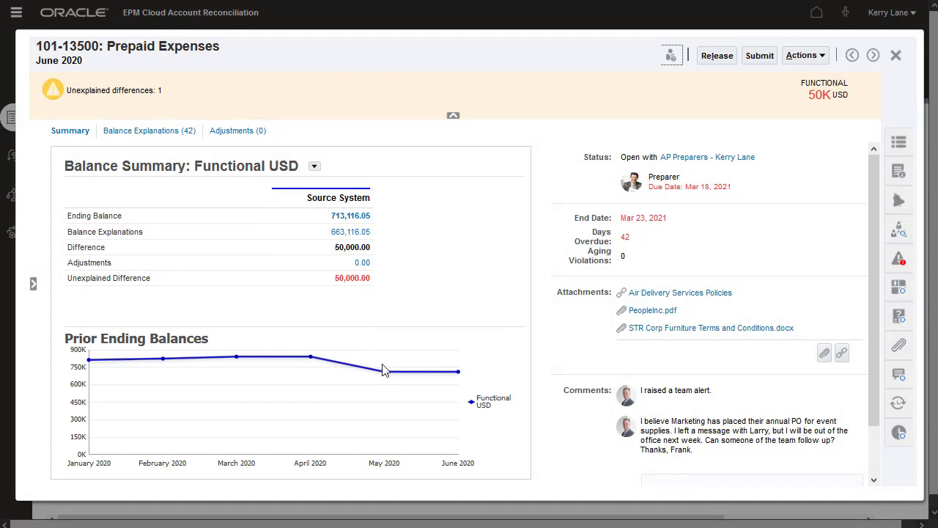
click(852, 55)
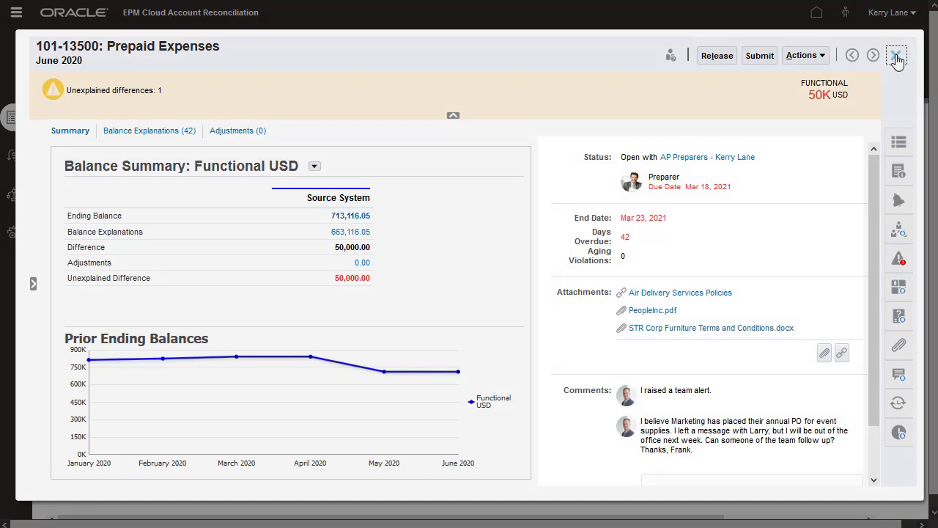
click(897, 56)
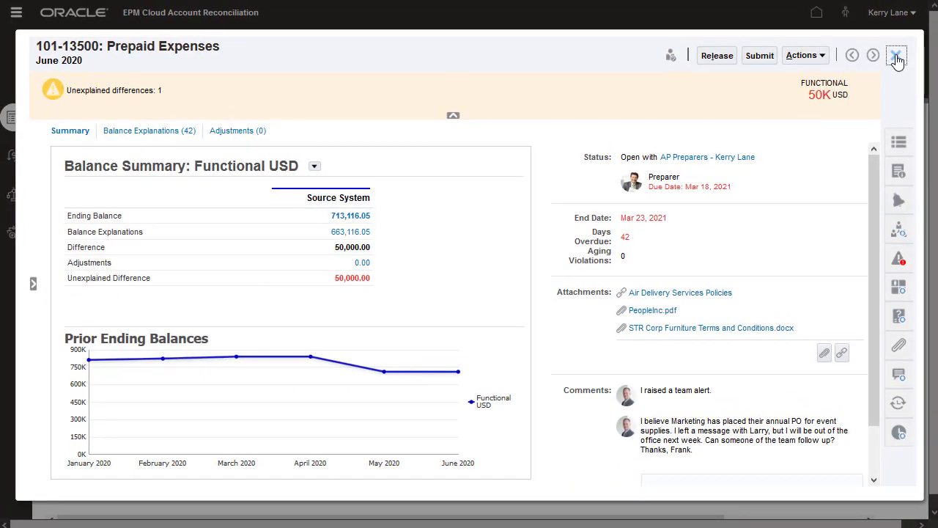
click(896, 56)
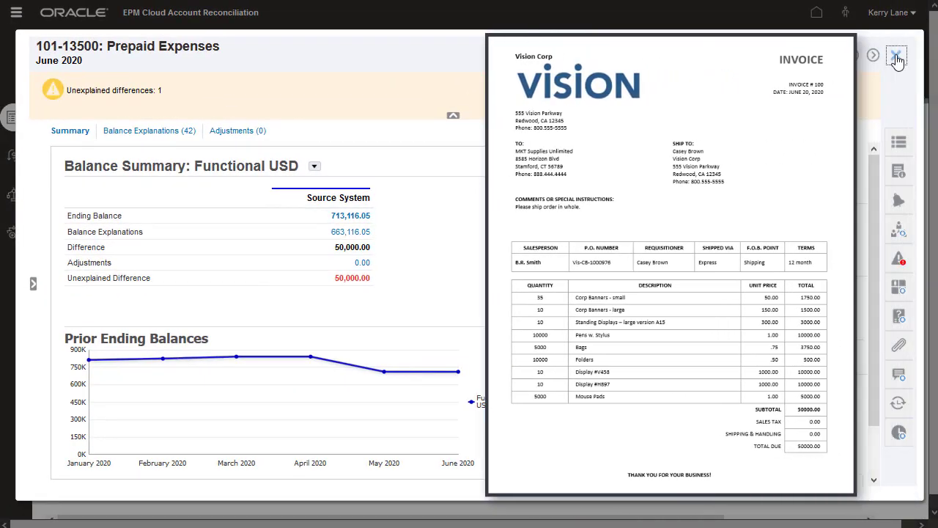
click(812, 449)
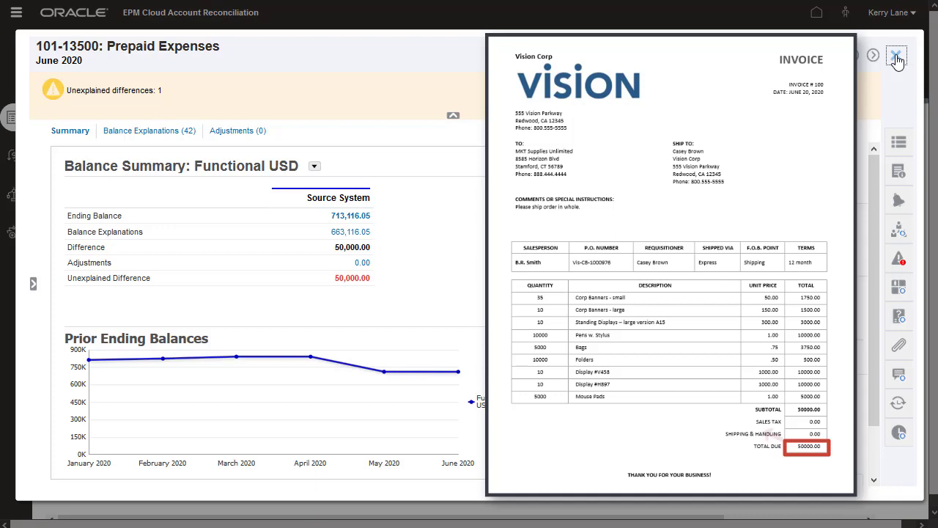
drag(806, 446, 389, 281)
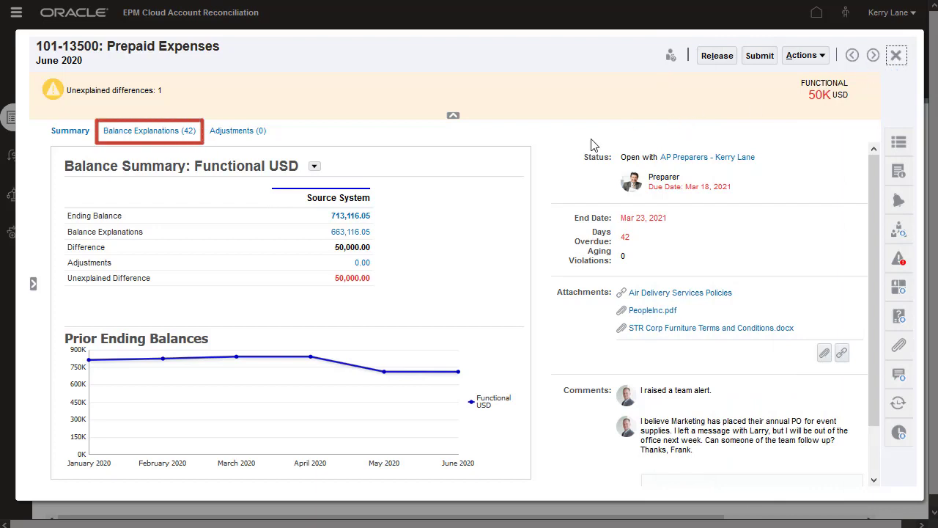
mouse_move(173, 137)
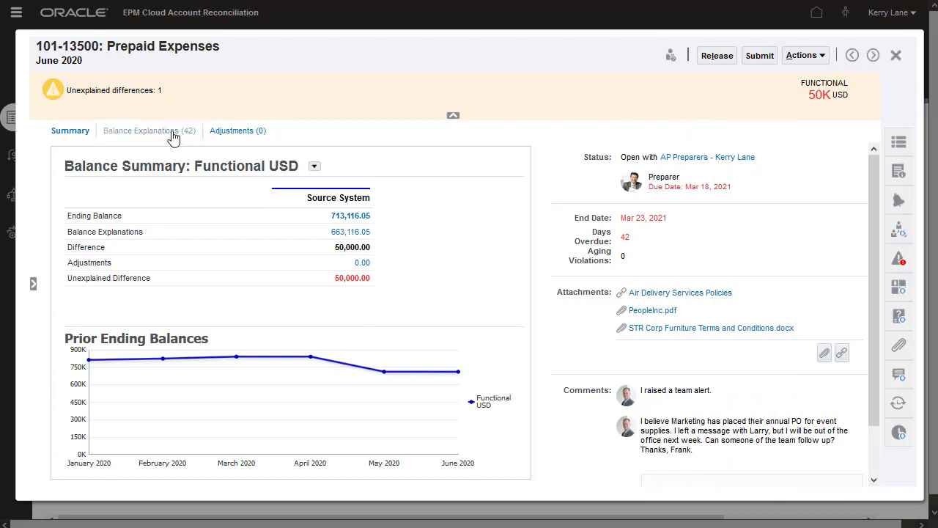
Step through the ABC Beverages balance explanations and the ABC Beverages-CO transaction, then return to the explanations
click(147, 131)
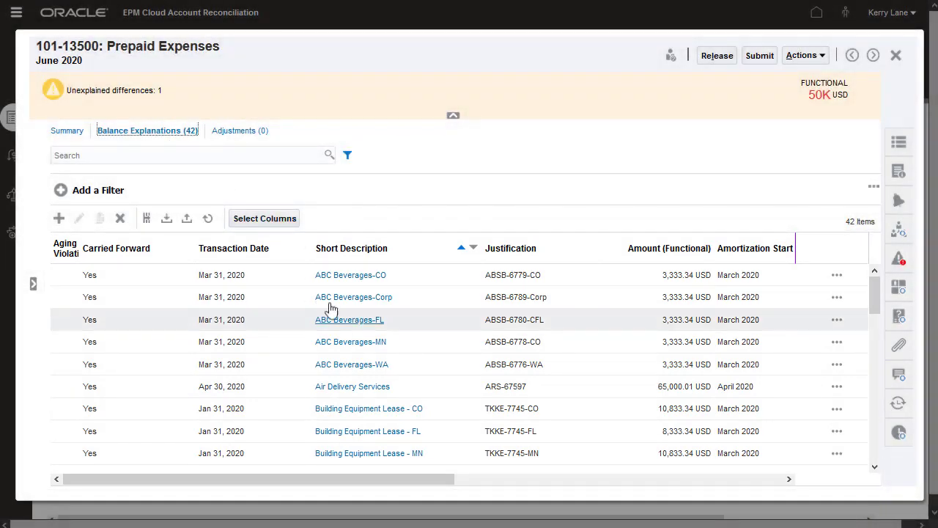
click(349, 319)
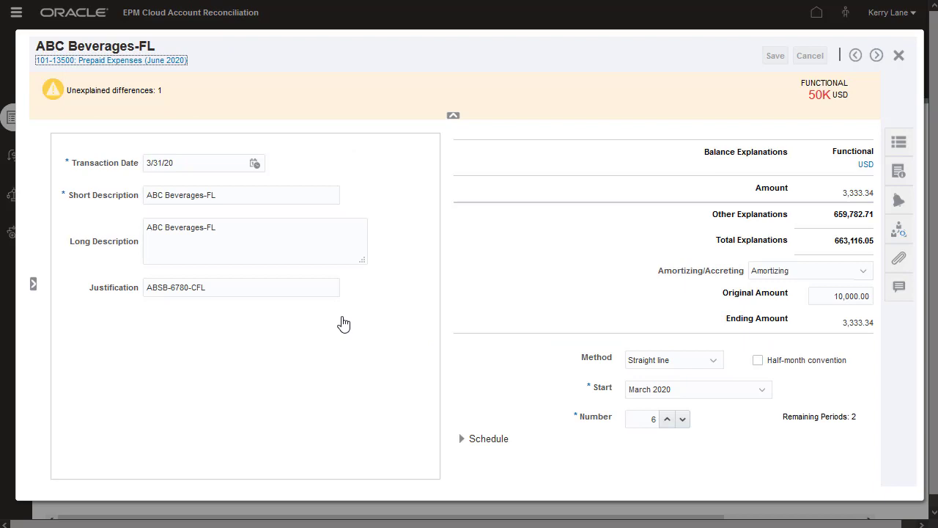
click(877, 56)
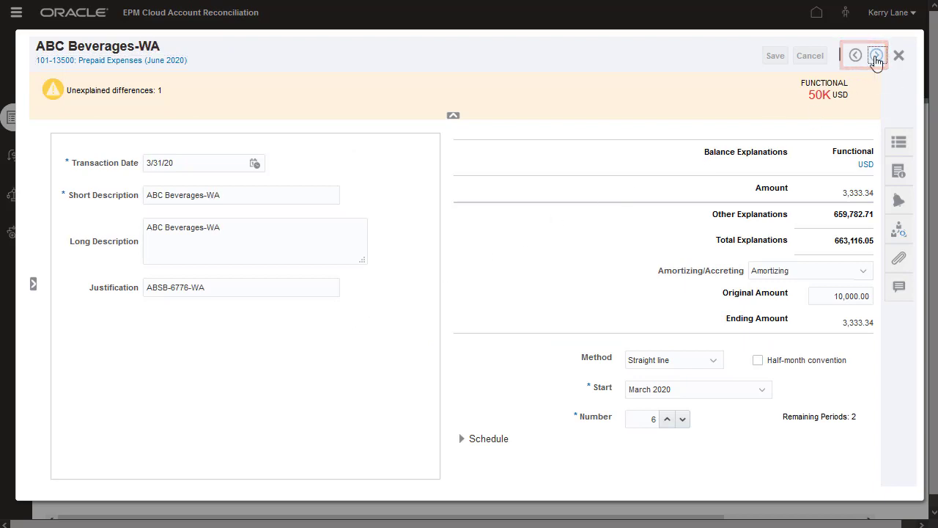
click(877, 56)
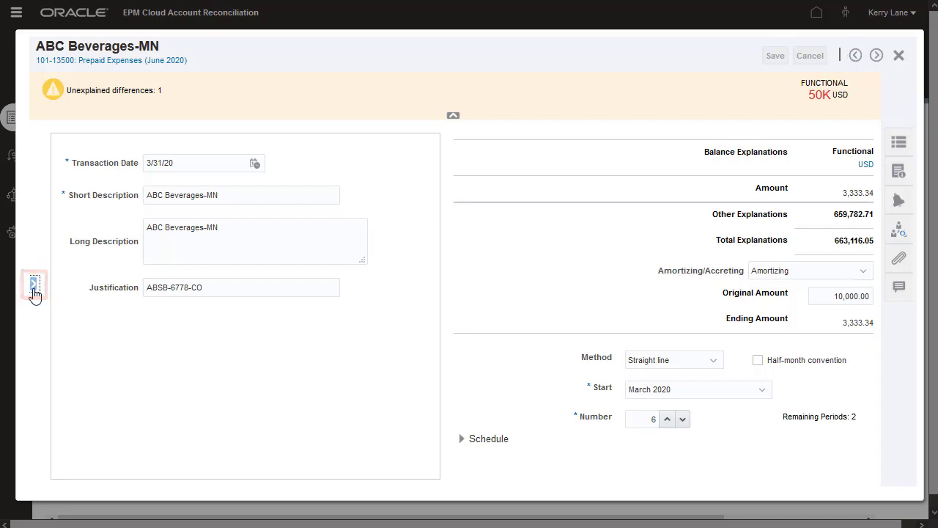
click(32, 283)
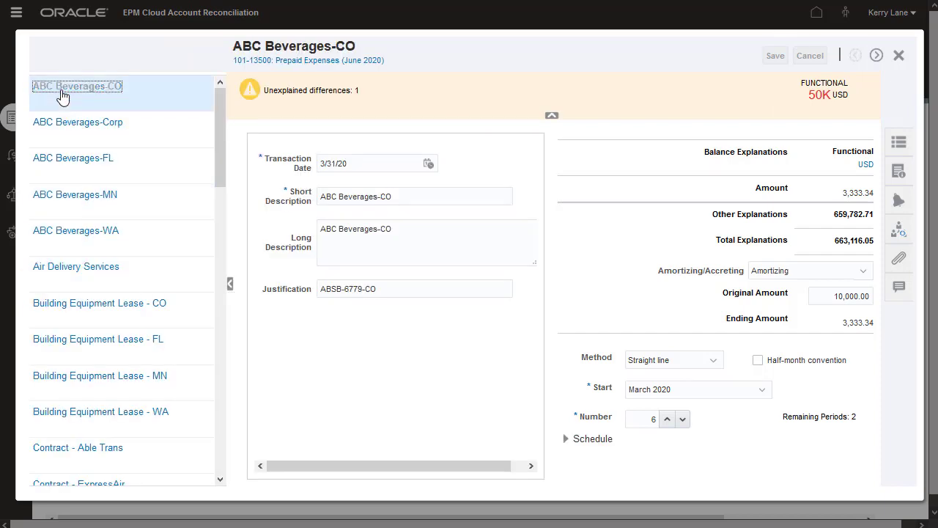
click(228, 285)
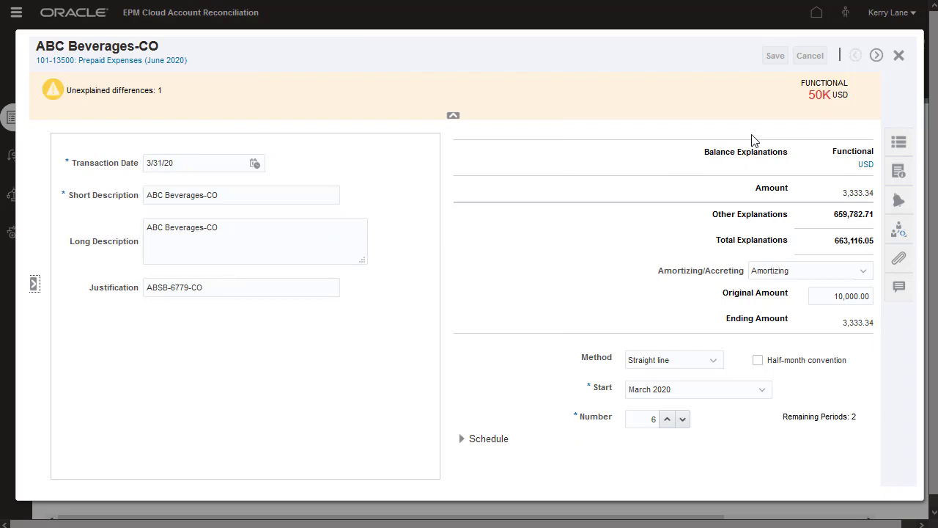
click(896, 56)
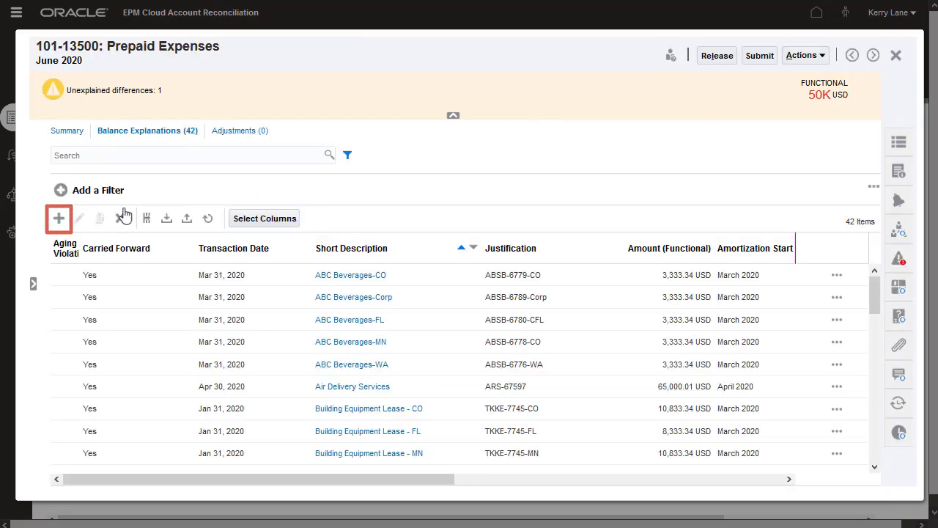
Save a non-amortizing 50000 'Marketing - Event Supplies' balance explanation
click(58, 217)
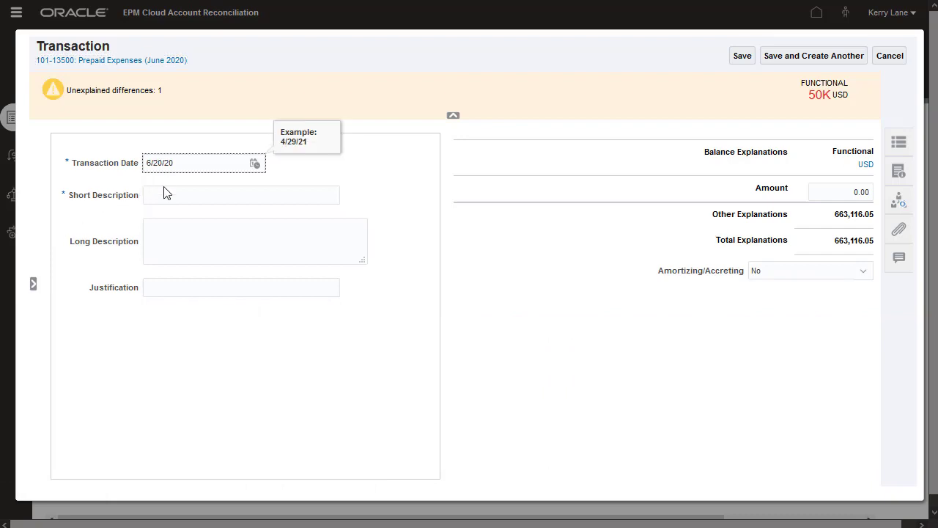
text(Marketing - Event Supplies)
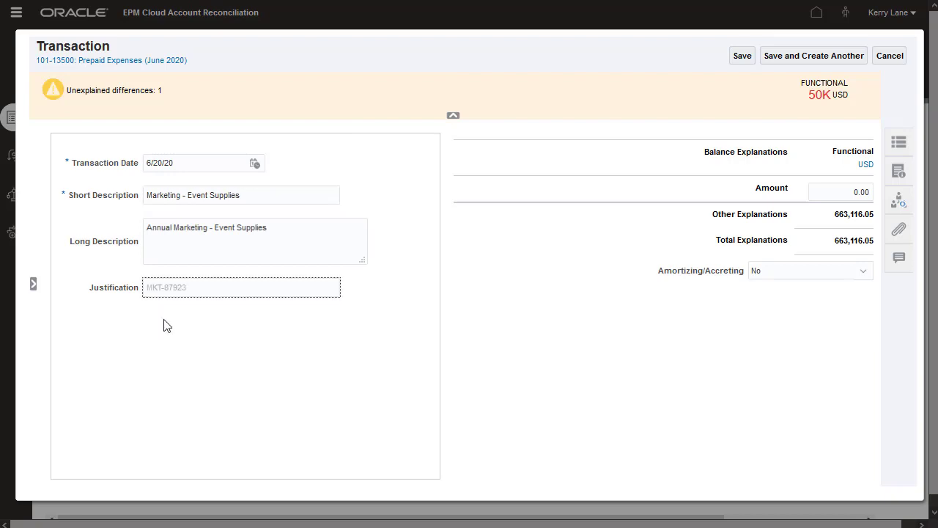
text(50000)
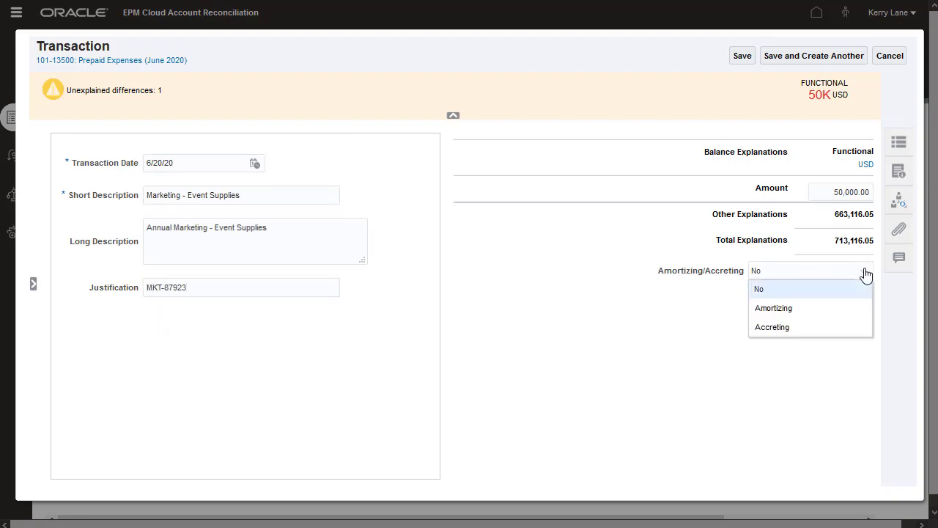
click(759, 289)
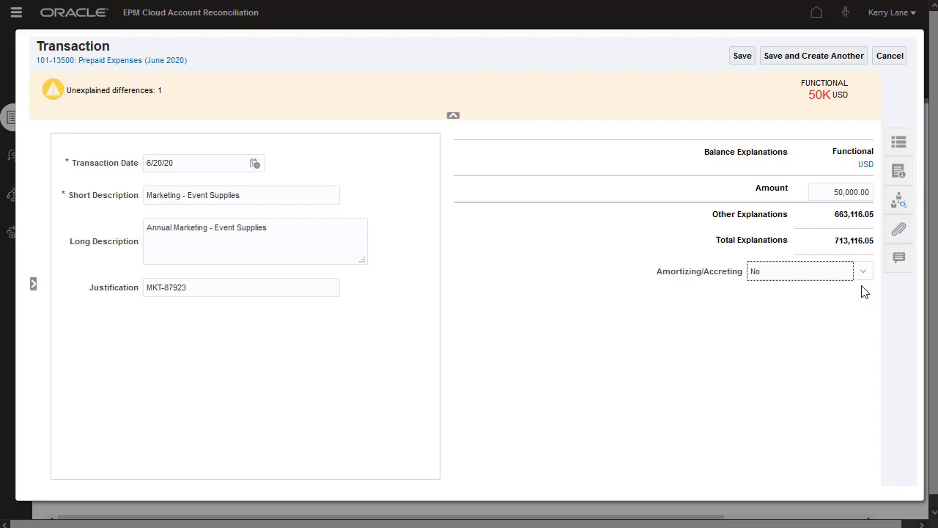
click(742, 56)
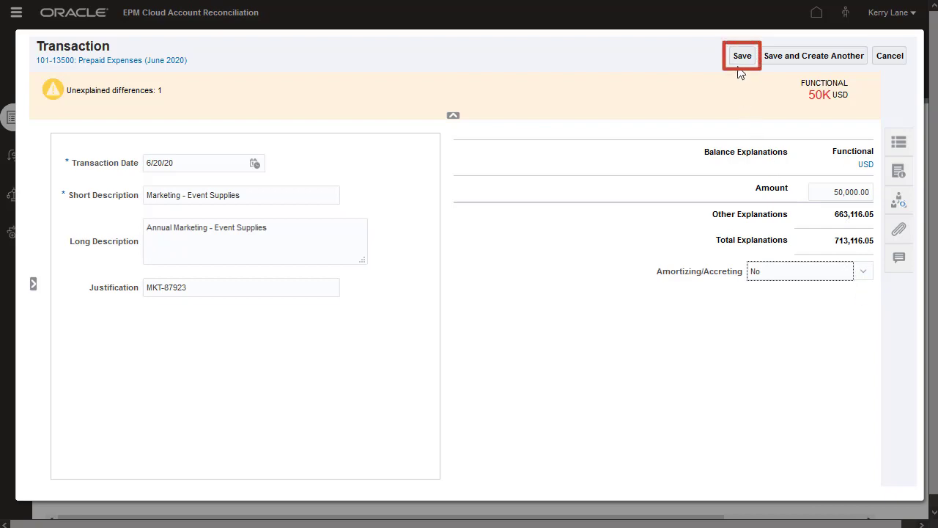
click(745, 56)
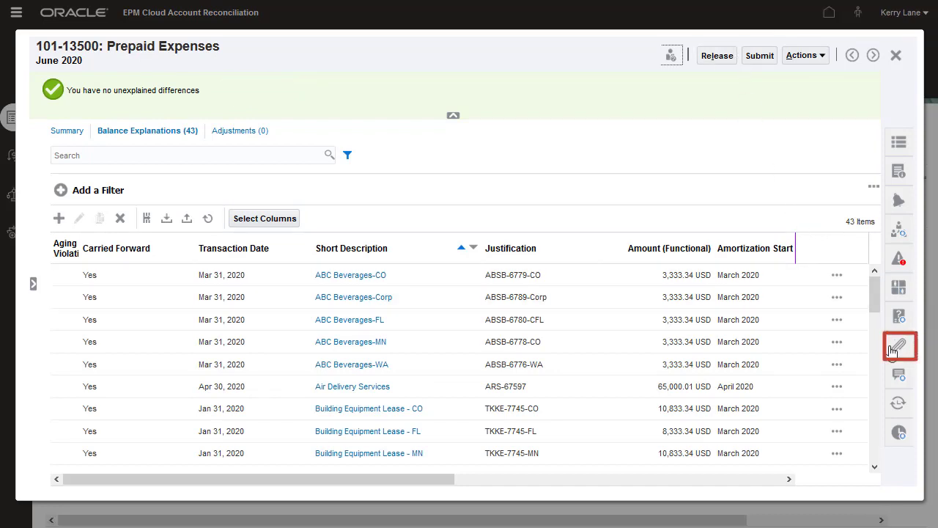
Attach Mktinv#100.docx to the reconciliation with Carry Forward ticked
click(901, 346)
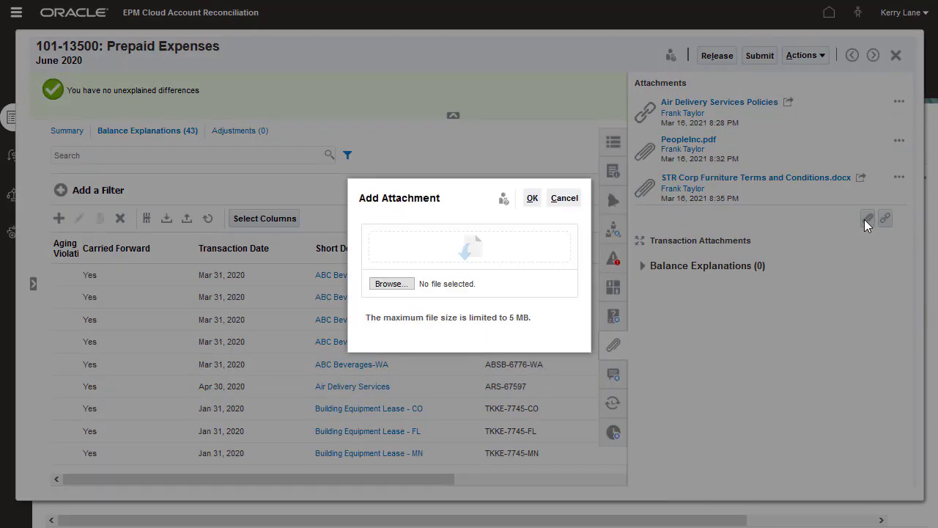
click(390, 283)
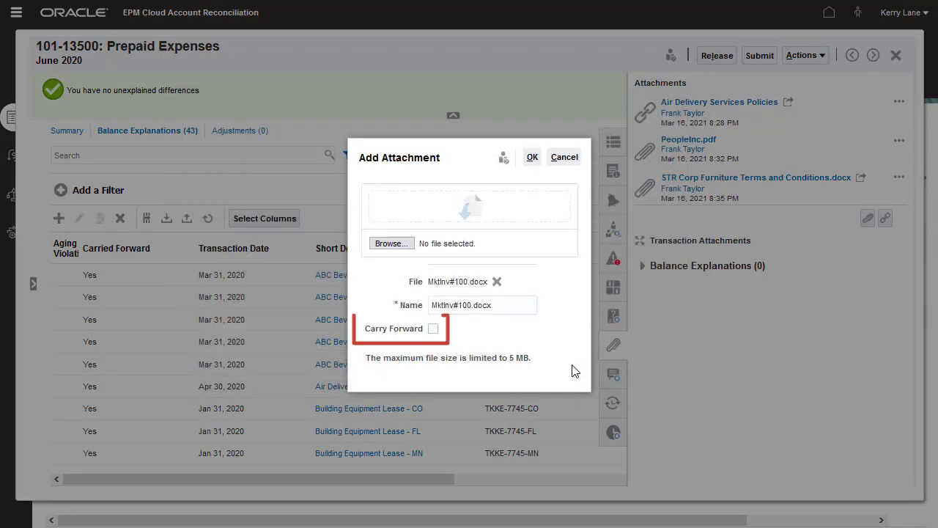
click(434, 328)
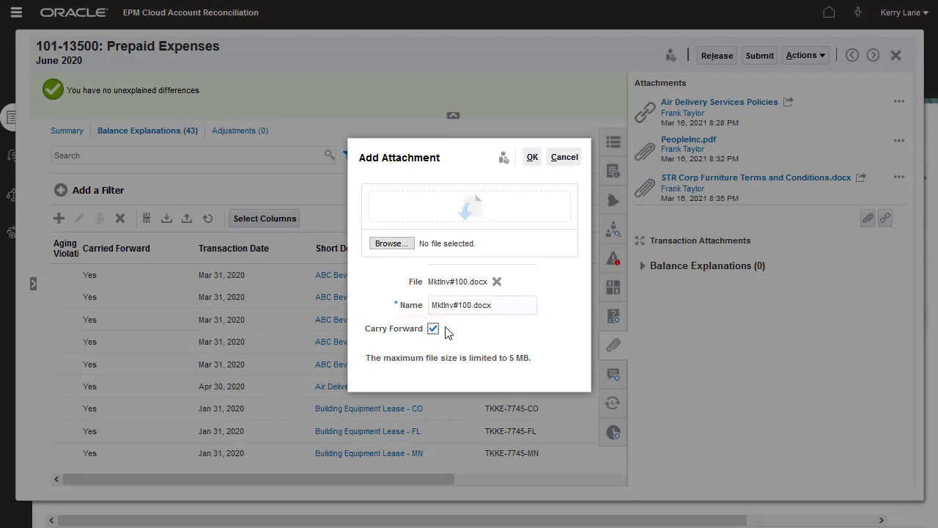
click(532, 155)
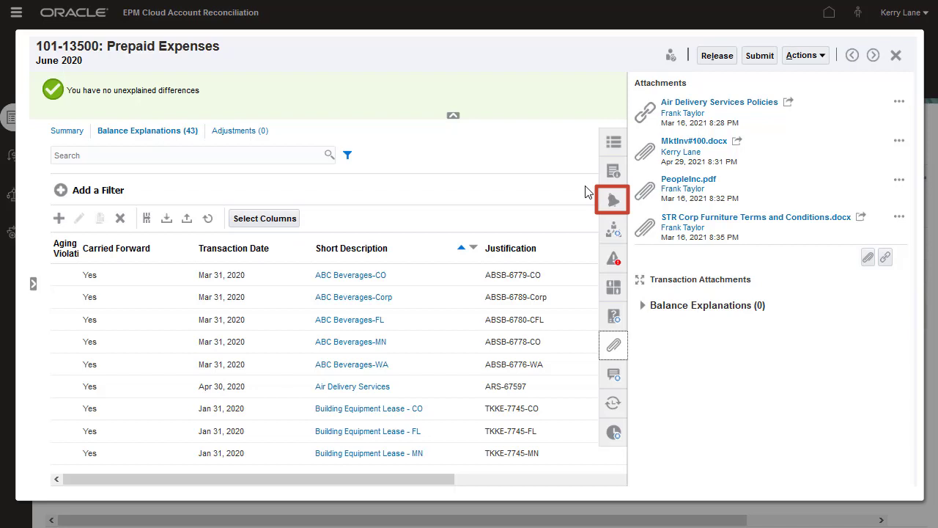
click(613, 199)
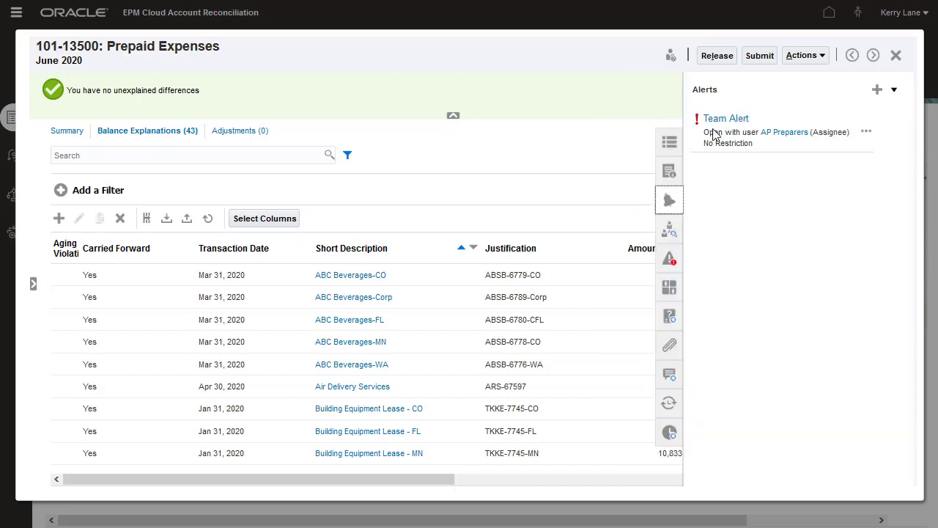
Post 'Done, the PO is attached to the rec.' on the Team Alert and submit it
click(726, 118)
text(Do)
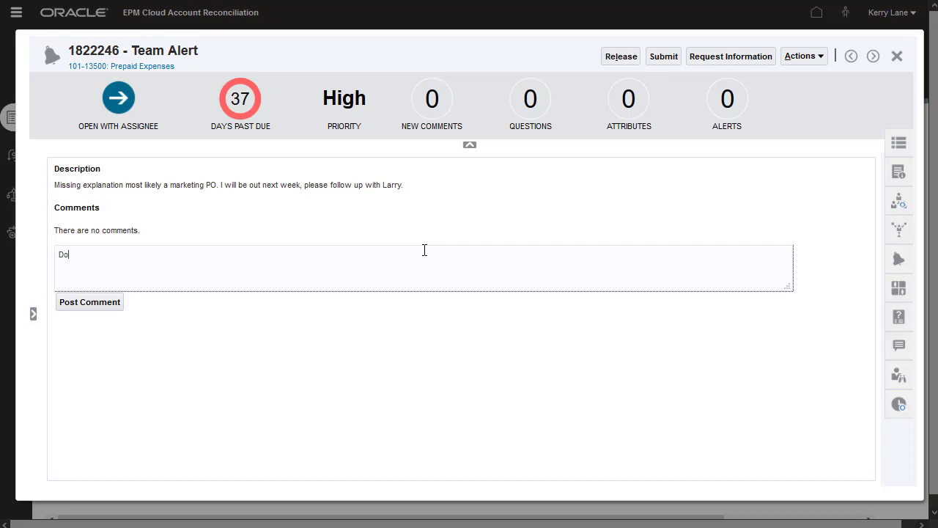
click(89, 302)
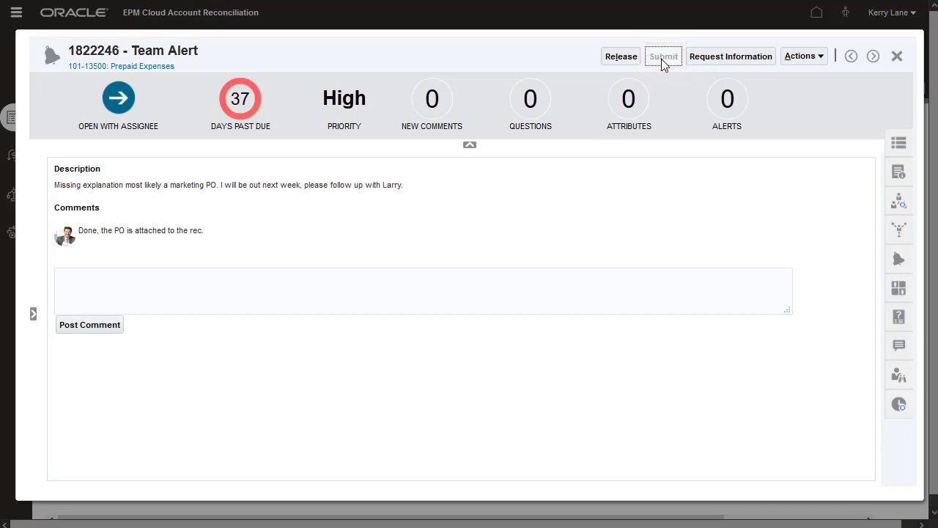
click(897, 55)
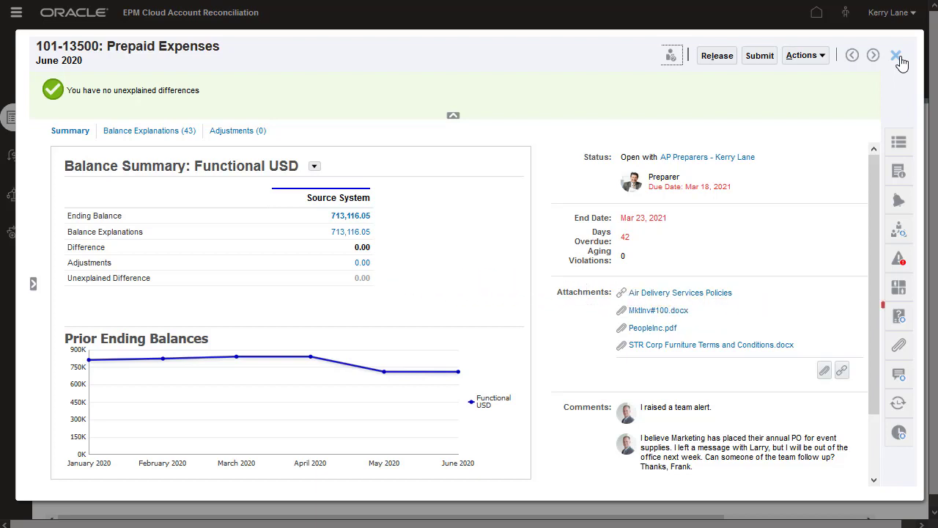
Check preparer questions, submit Prepaid Expenses, and view the Auto Approve Reconciliation rule execution
click(899, 315)
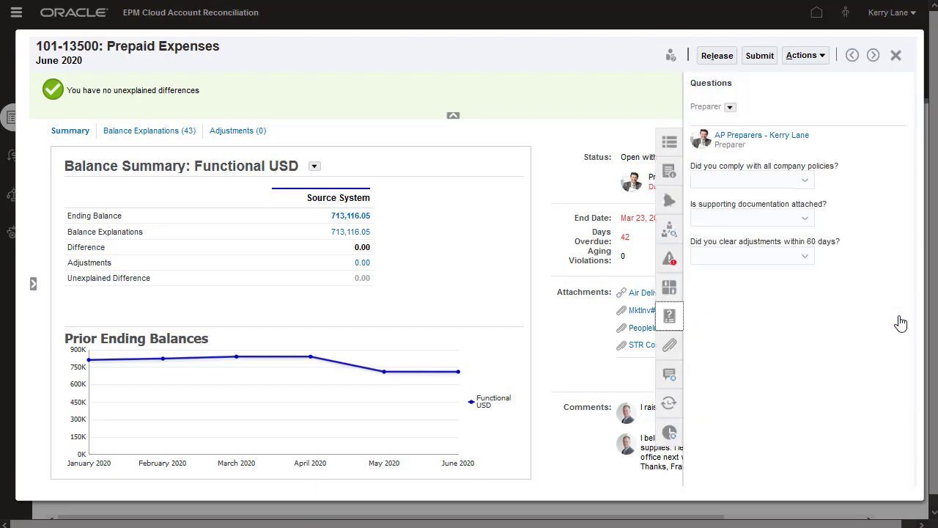
click(751, 179)
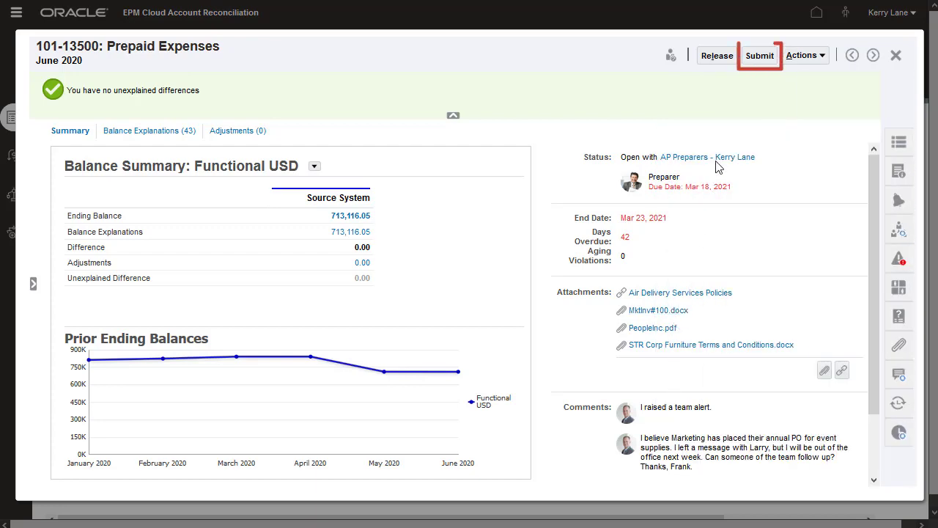
click(759, 56)
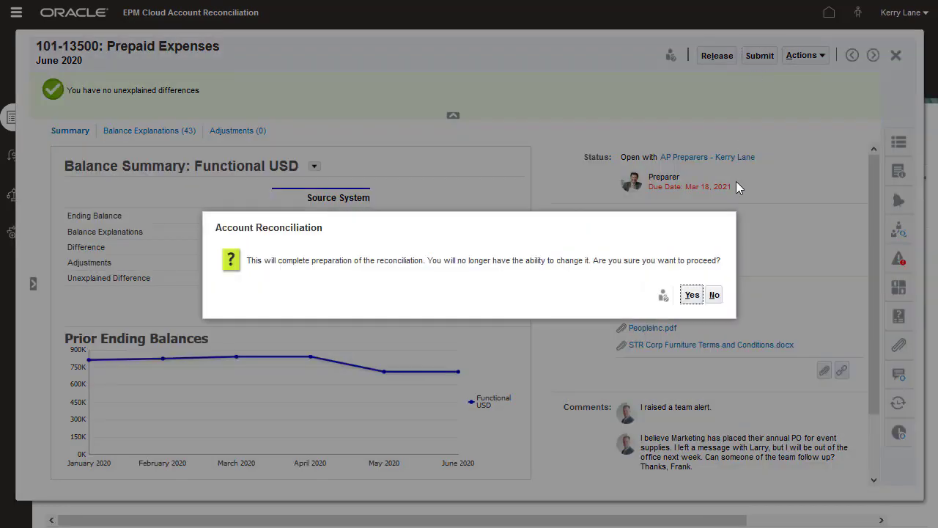
click(690, 294)
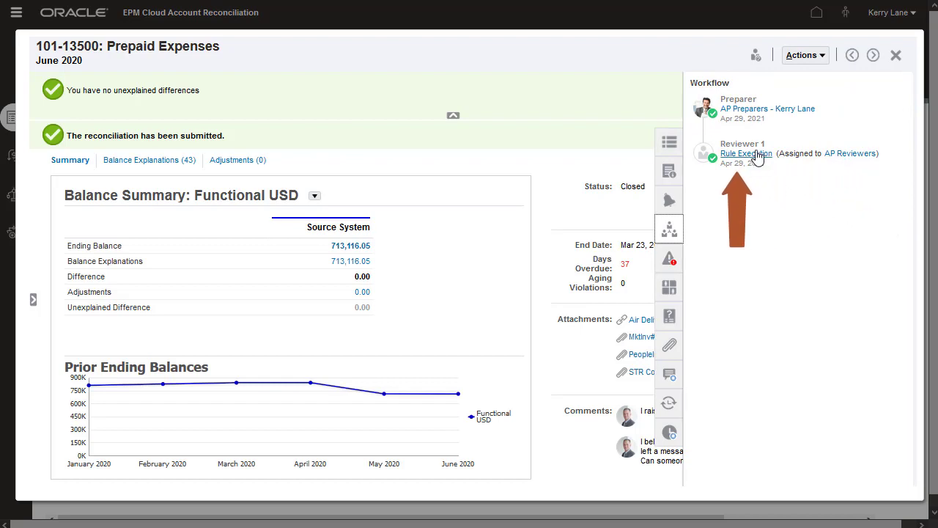
click(746, 154)
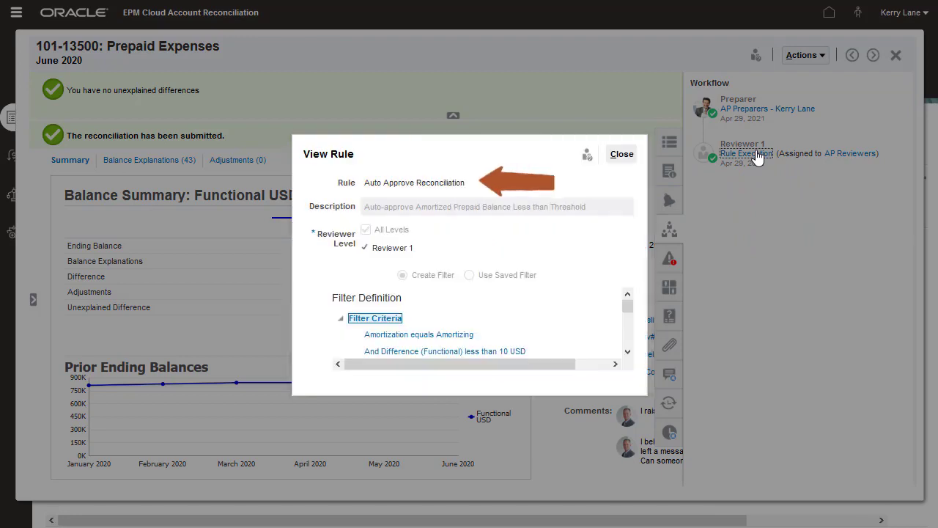